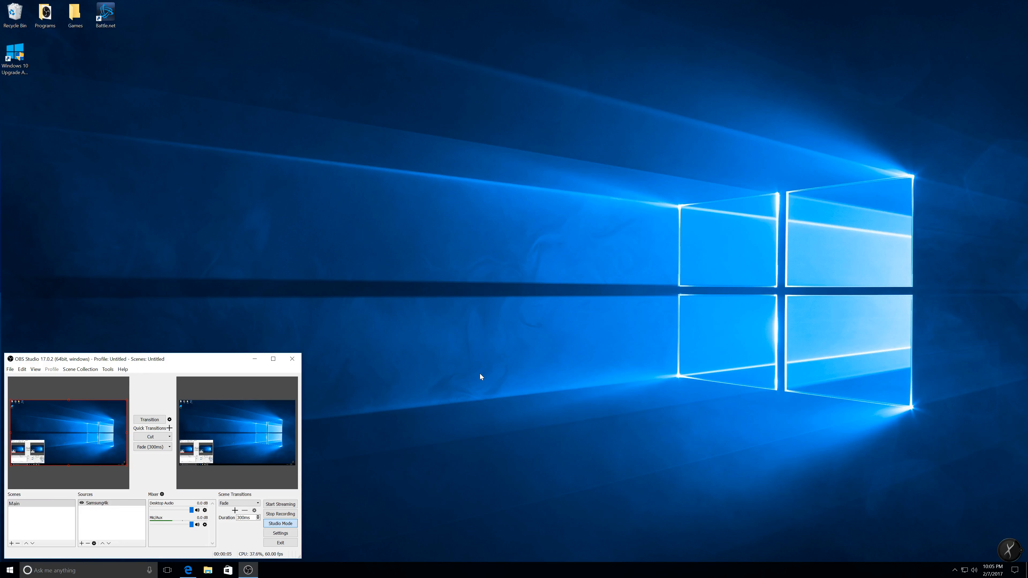
{"action": "mouse_move", "coordinate": [403, 505]}
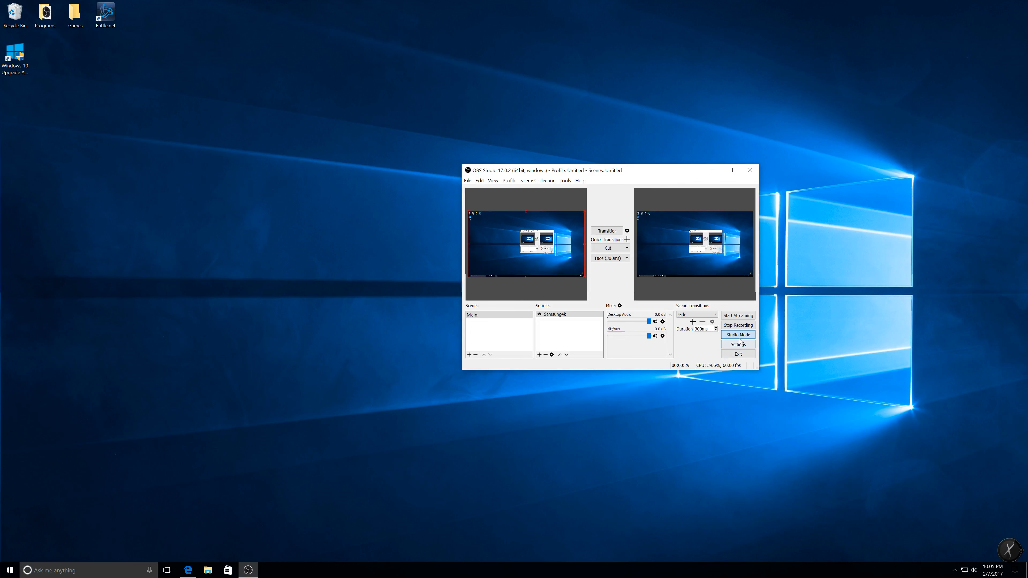
{"action": "mouse_move", "coordinate": [360, 527]}
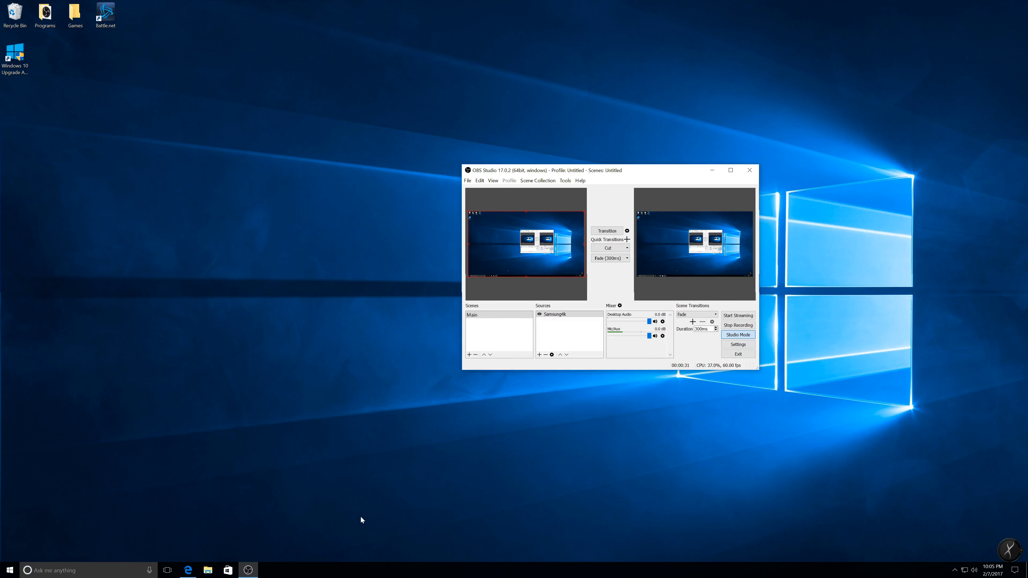
Open the Properties dialog of the pinned OBS Studio (64bit) taskbar shortcut
{"action": "right_click", "coordinate": [248, 569]}
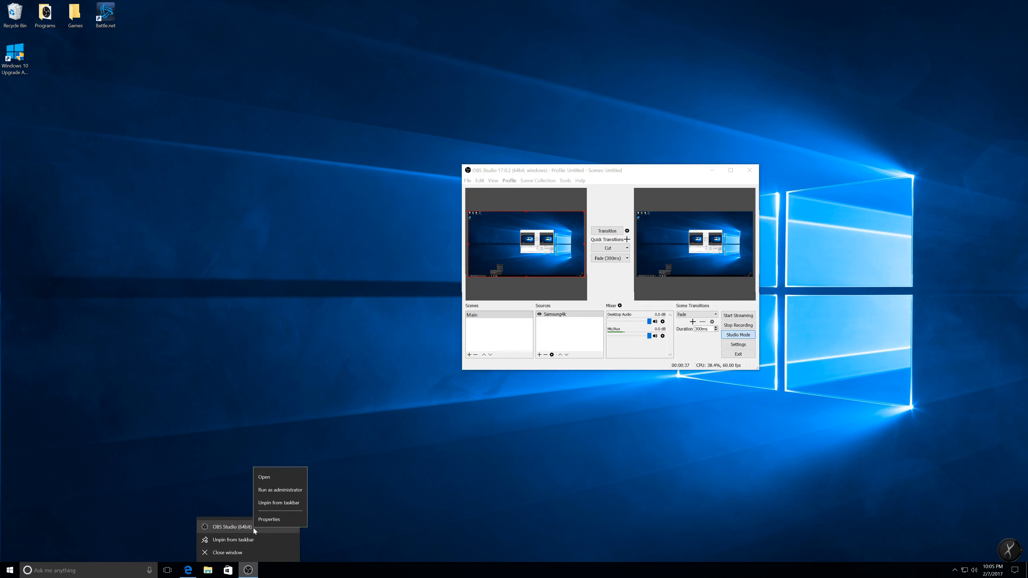
{"action": "mouse_move", "coordinate": [267, 526]}
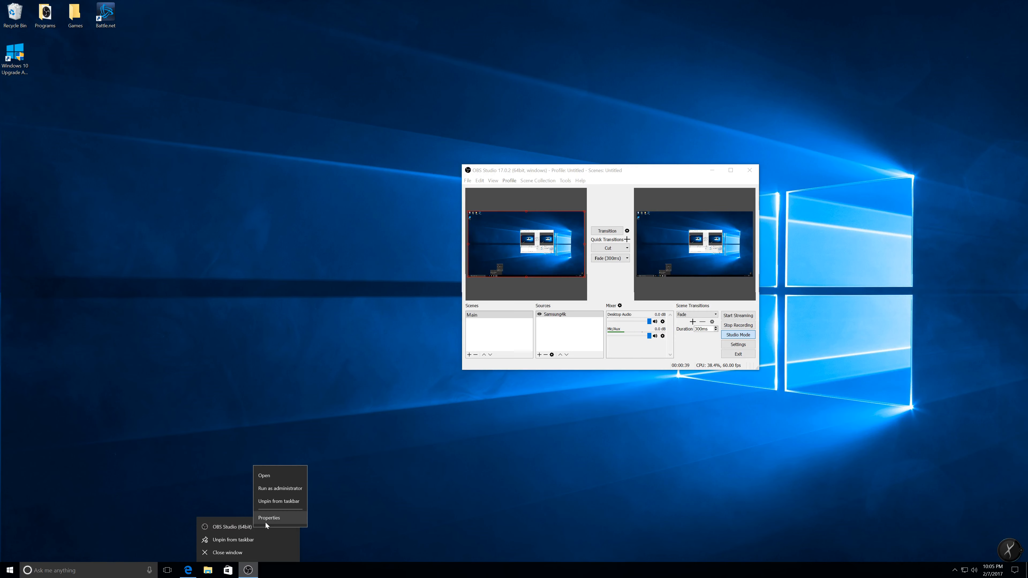
{"action": "left_click", "coordinate": [269, 518]}
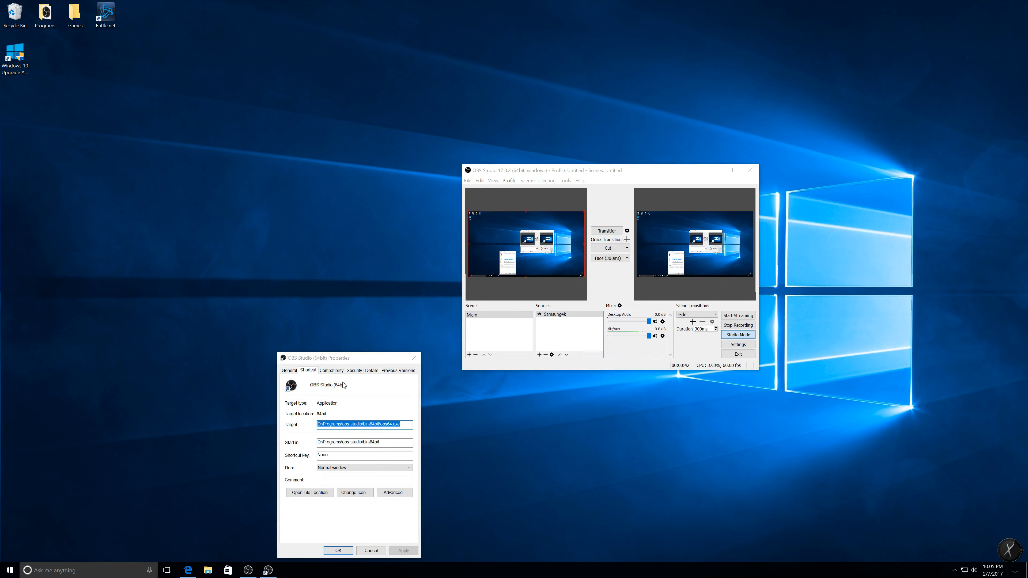
Show the Compatibility settings with 'Run this program as an administrator' enabled
{"action": "left_click", "coordinate": [332, 371]}
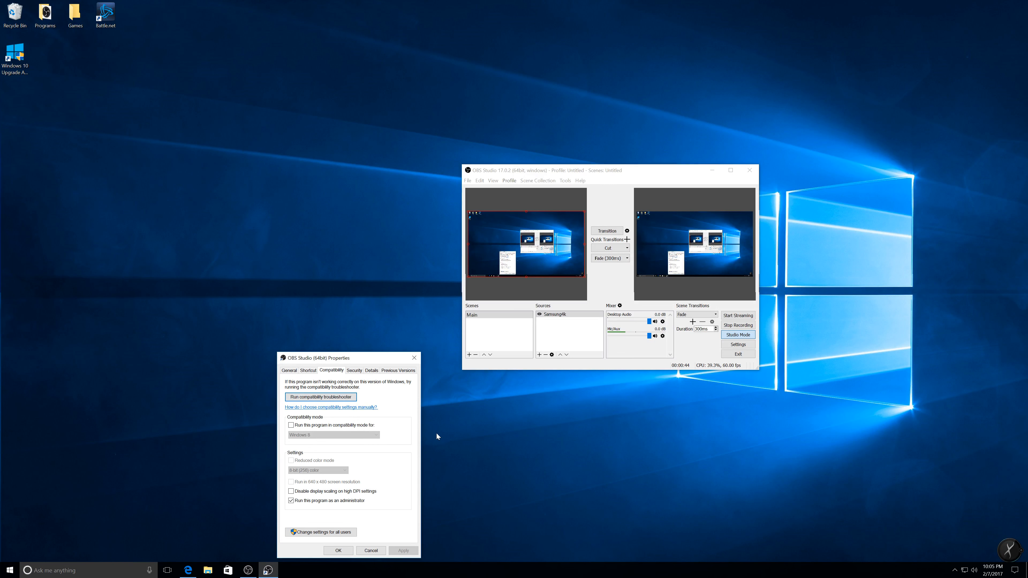
{"action": "mouse_move", "coordinate": [334, 506]}
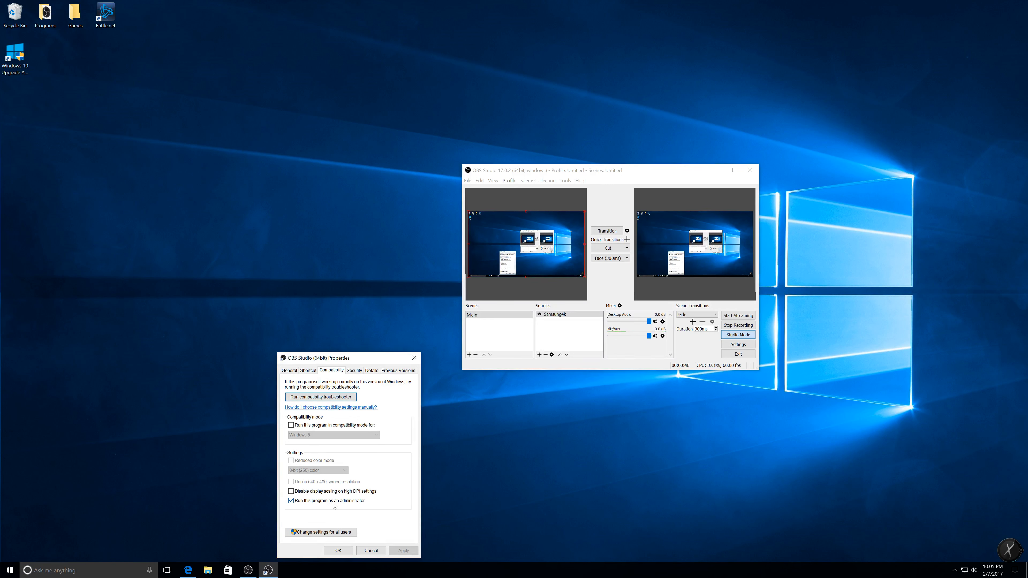
{"action": "mouse_move", "coordinate": [311, 502]}
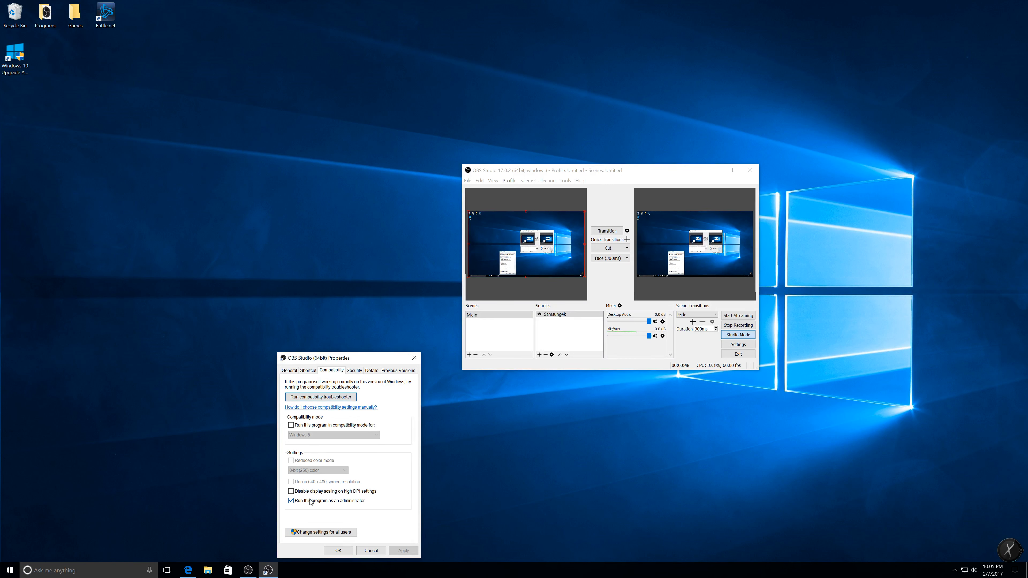